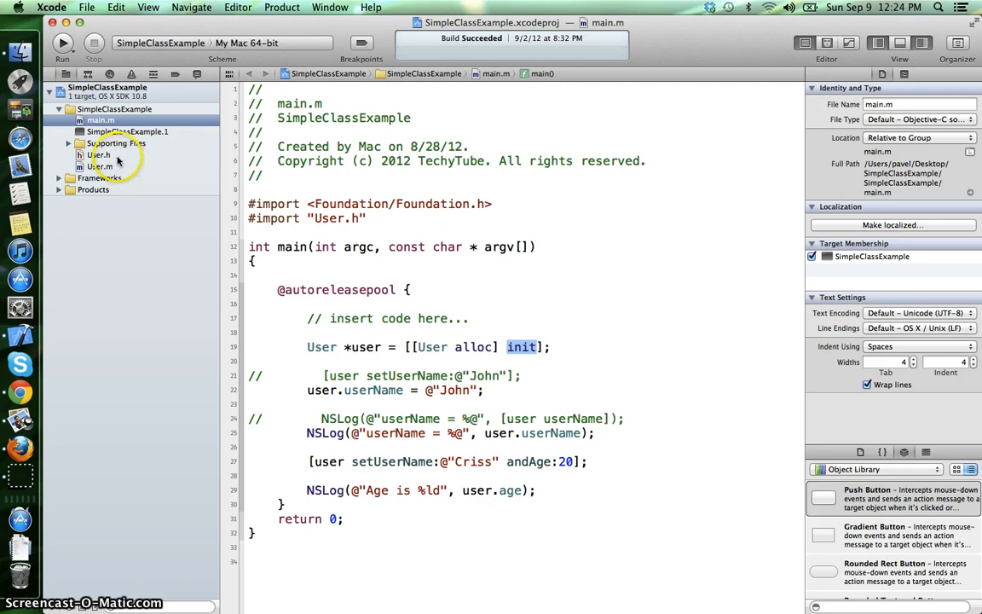
# Step: Open User.h to review the userName and age properties and setUserName:andAge:
pyautogui.click(99, 154)
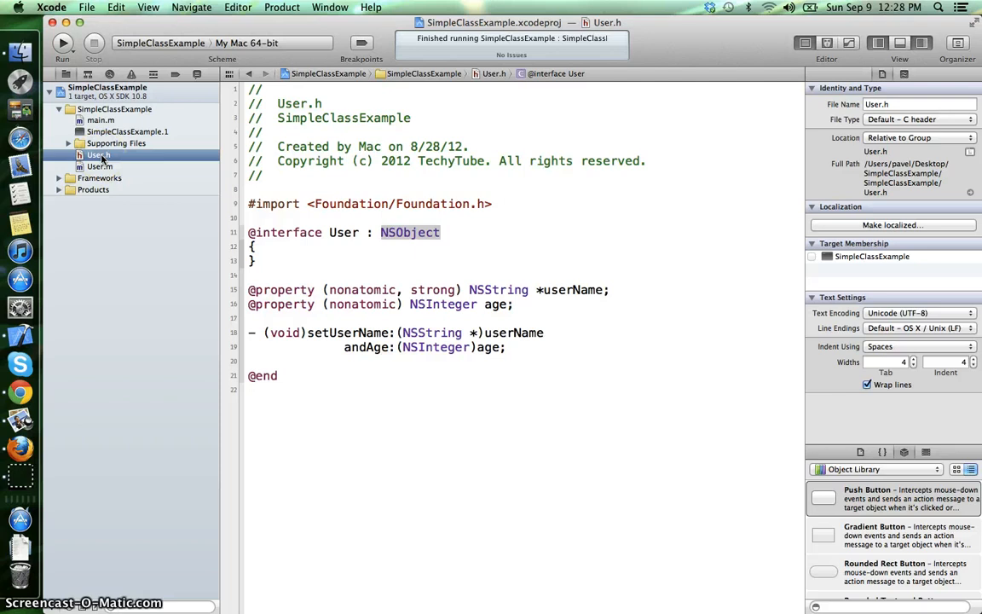
pyautogui.click(99, 166)
pyautogui.write('- (')
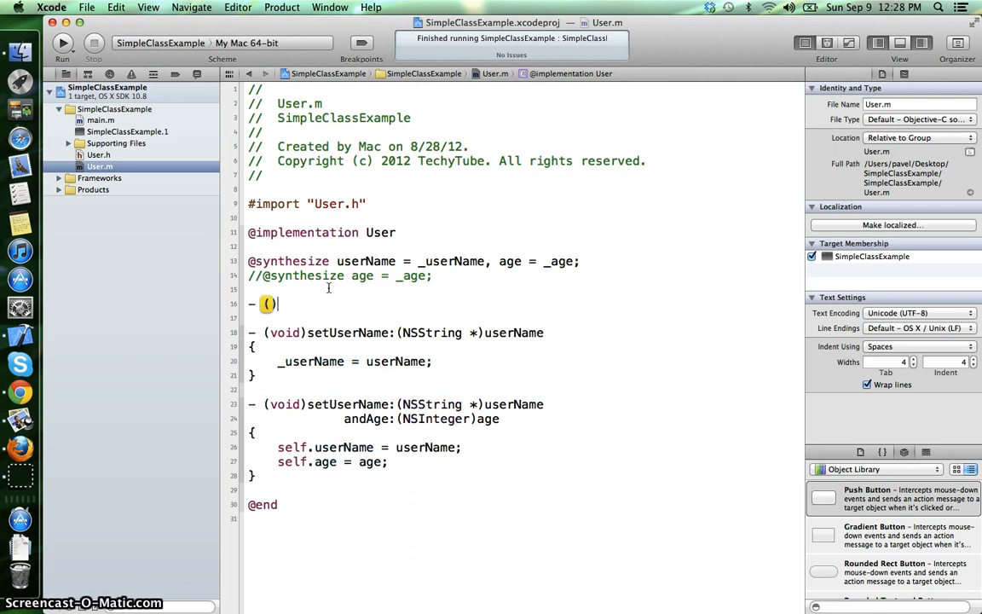
# Step: Write an init override calling [super init], defaulting userName to @"No name" and age 0
pyautogui.write('id')
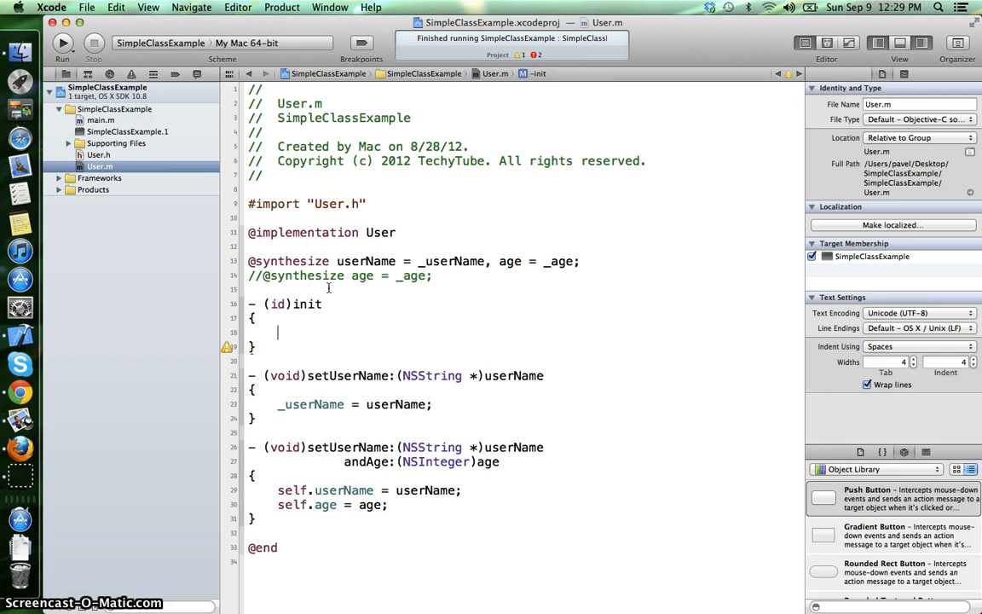
pyautogui.write('if (se')
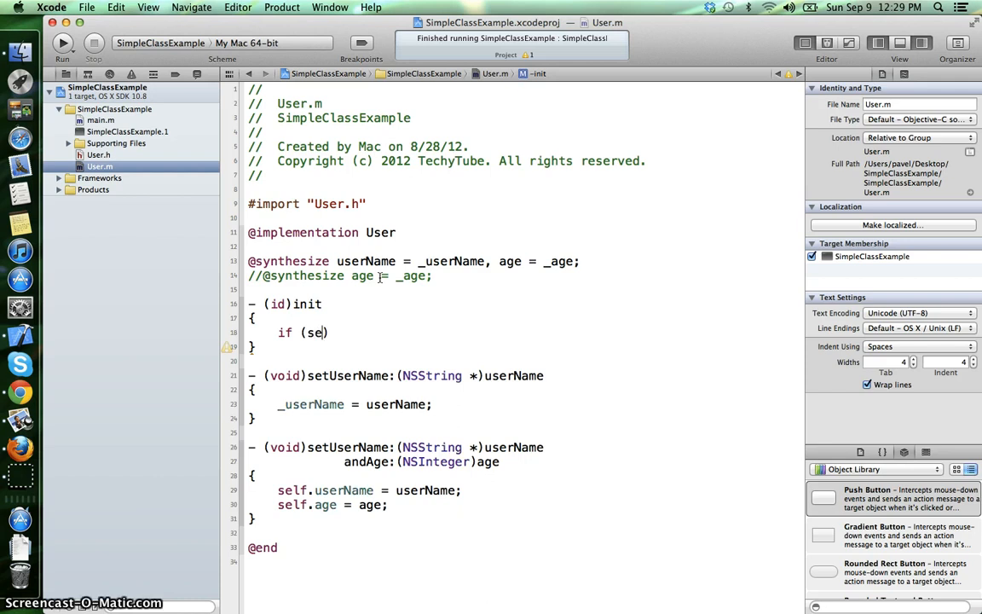
pyautogui.write('lf = [super init')
pyautogui.write('sel')
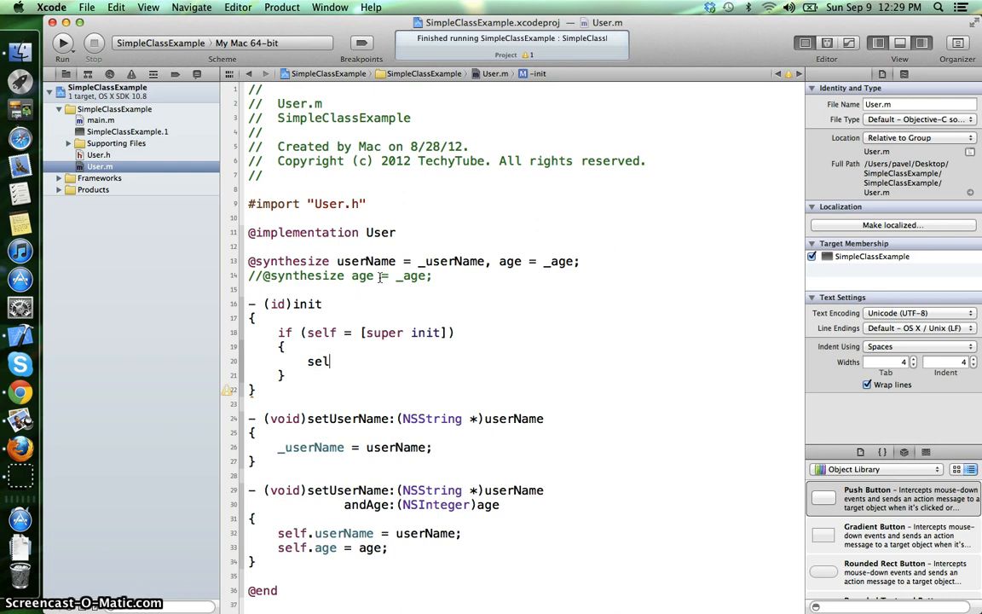
pyautogui.write('f.userName')
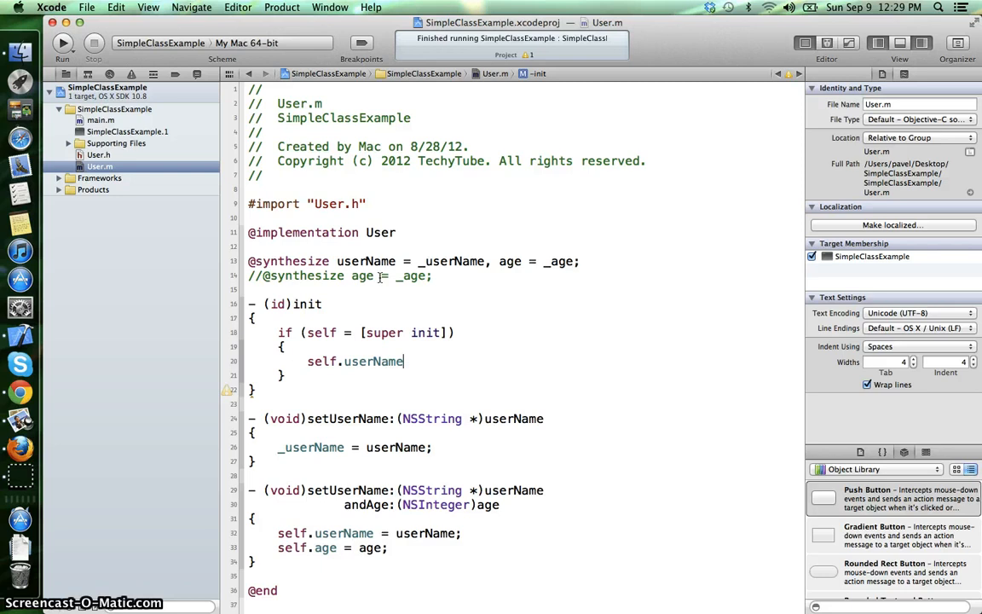
pyautogui.write('= @"No name"')
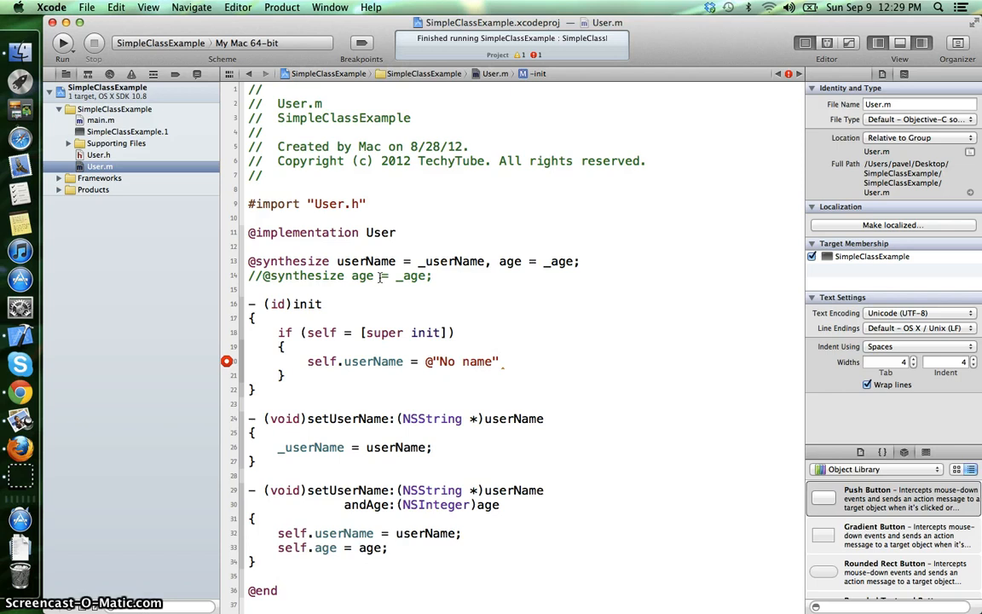
pyautogui.write('self.age =')
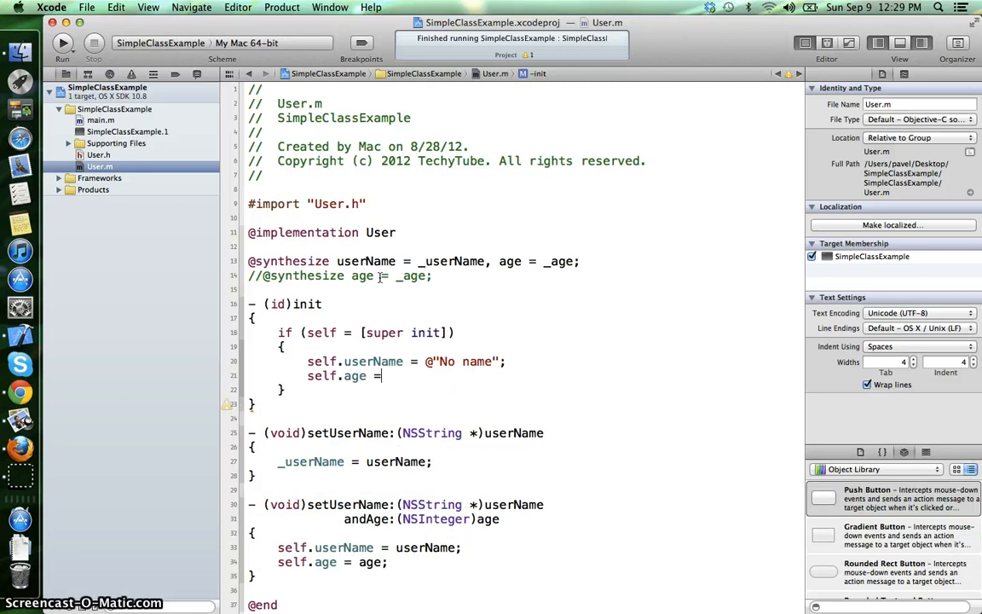
pyautogui.write('0;')
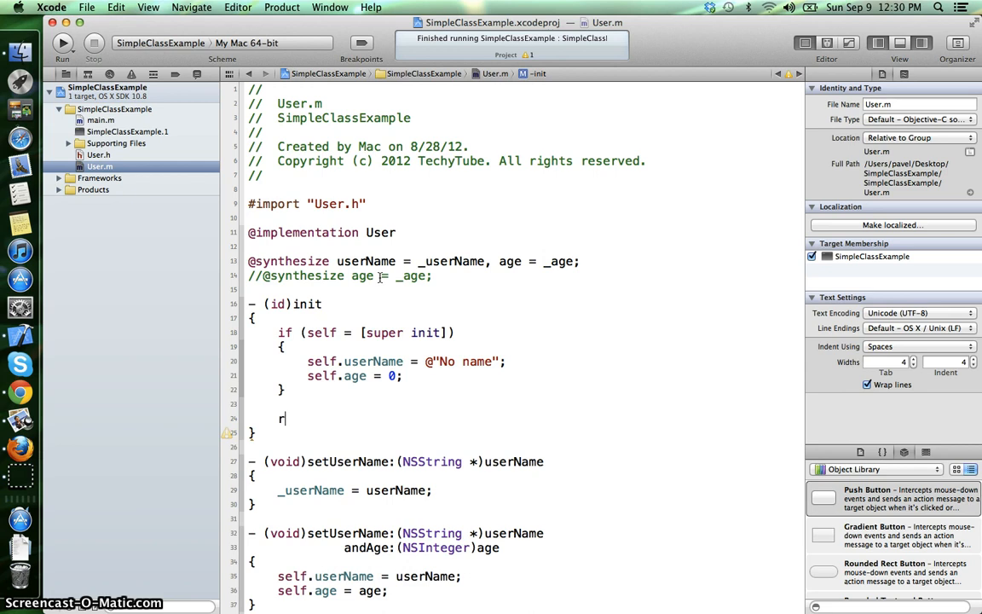
pyautogui.write('return self;')
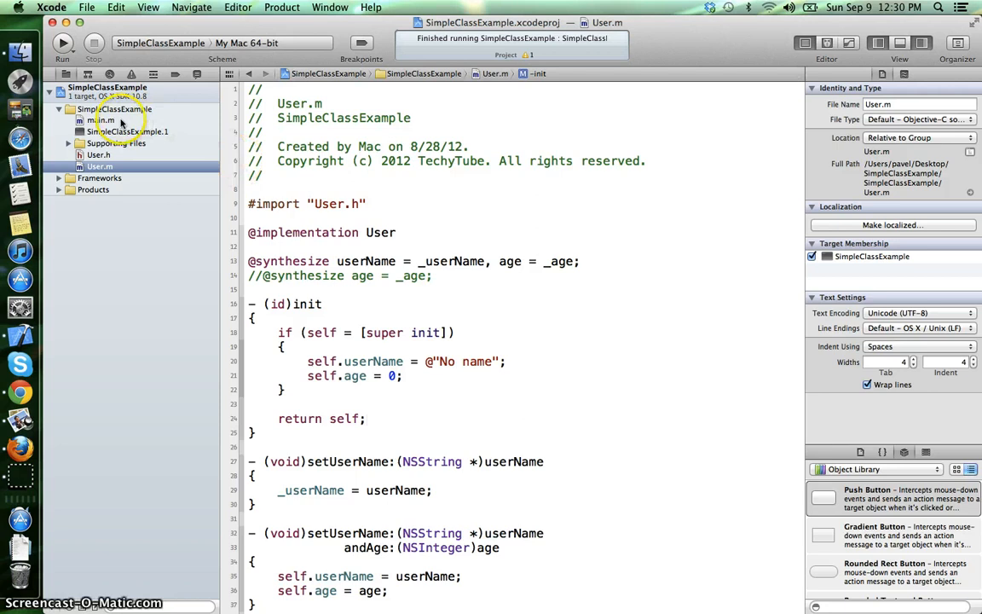
# Step: Comment out main.m's setter calls, run to log No name and Age 0, then reopen User.m
pyautogui.click(101, 119)
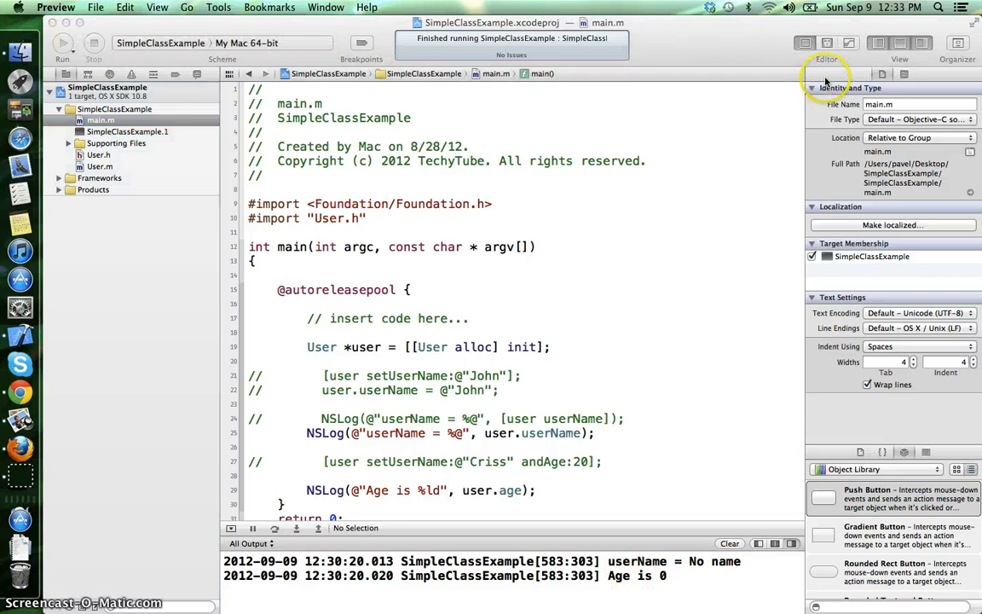
pyautogui.click(99, 155)
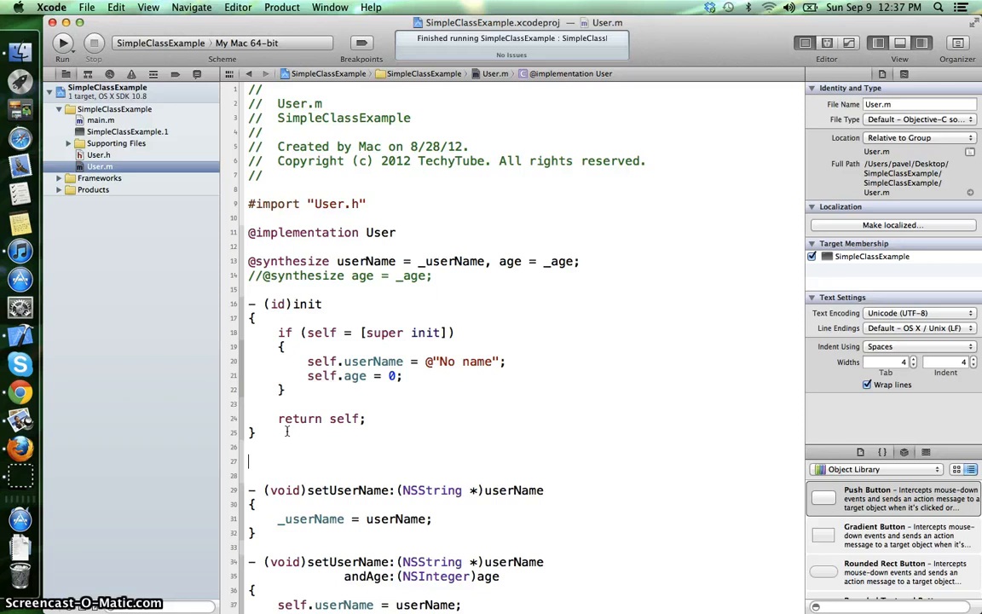
# Step: Type - (id)initWithName:andAge:, calling [super init] and assigning userName and age from the arguments
pyautogui.write('- (id)')
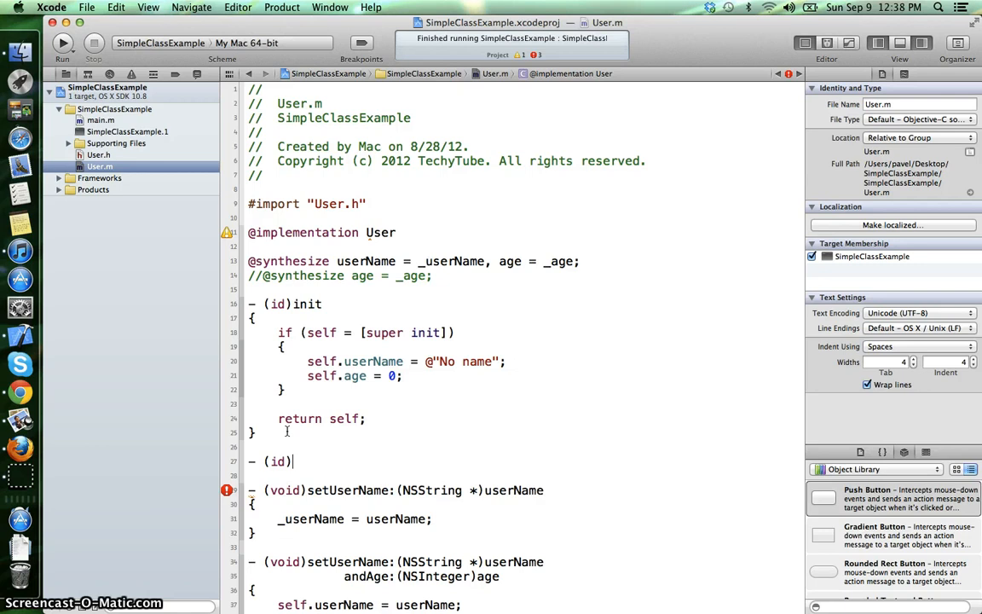
pyautogui.write('initWithName:(NSString *)name')
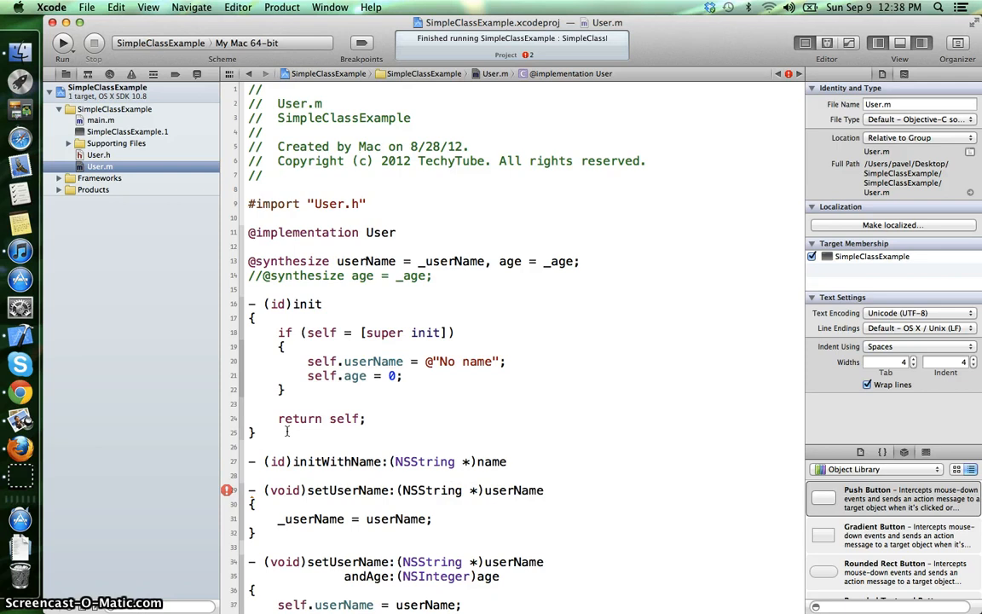
pyautogui.write('andAge:(NSInteger)age')
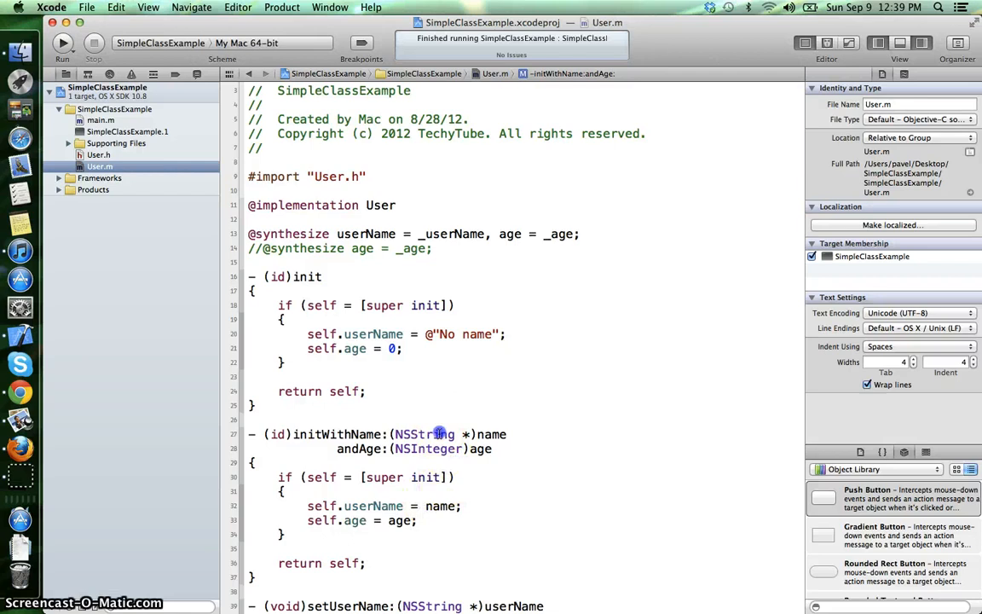
# Step: Declare - (id)initWithName:(NSString *)name andAge:(NSInteger)age; in User.h, then open main.m
pyautogui.click(99, 154)
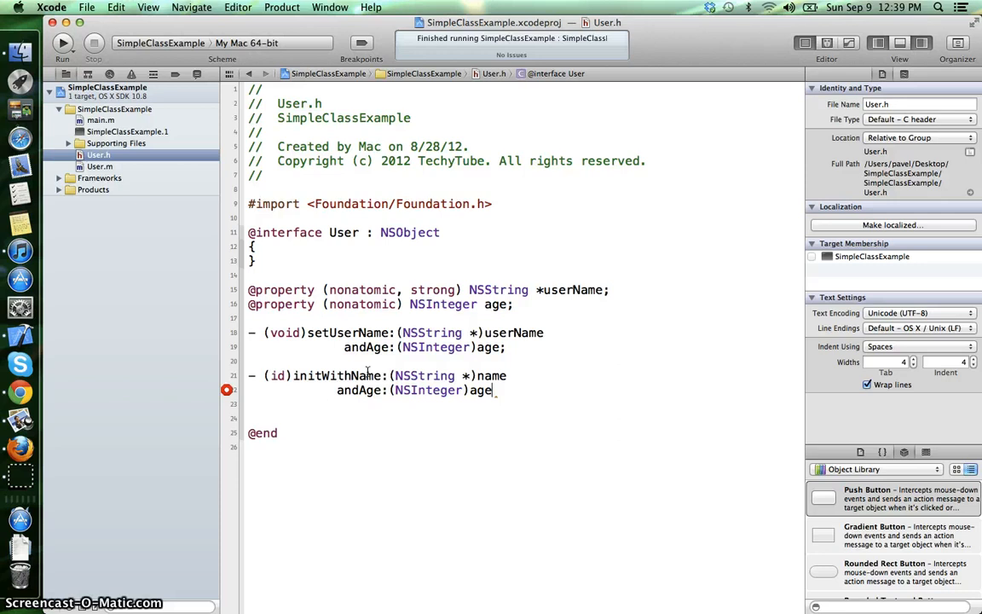
pyautogui.click(99, 120)
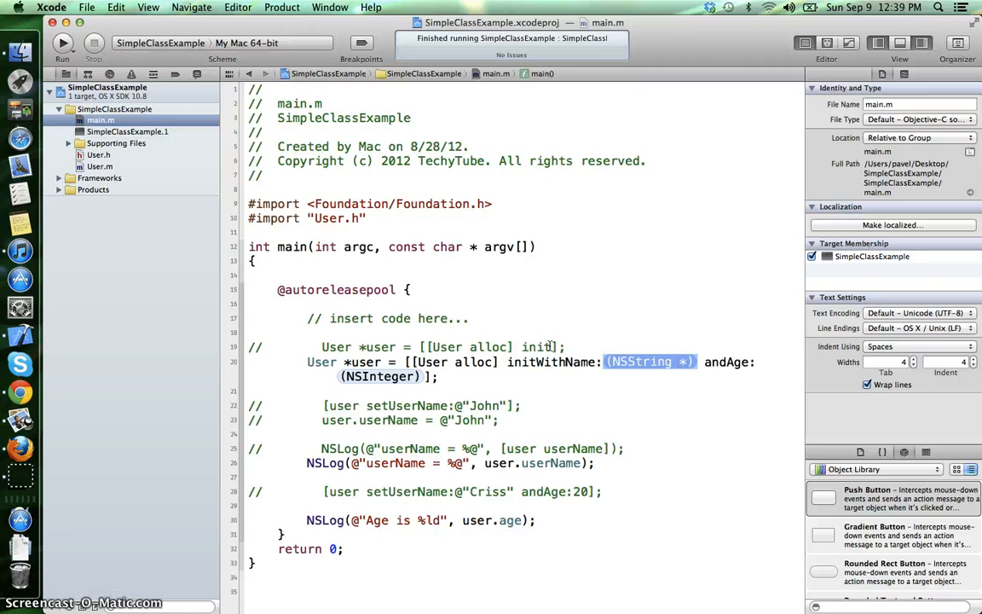
# Step: Call initWithName:@"Paul" andAge:22 in main.m and run to log Paul, Age 22
pyautogui.write('@"Paul"] andAge:22')
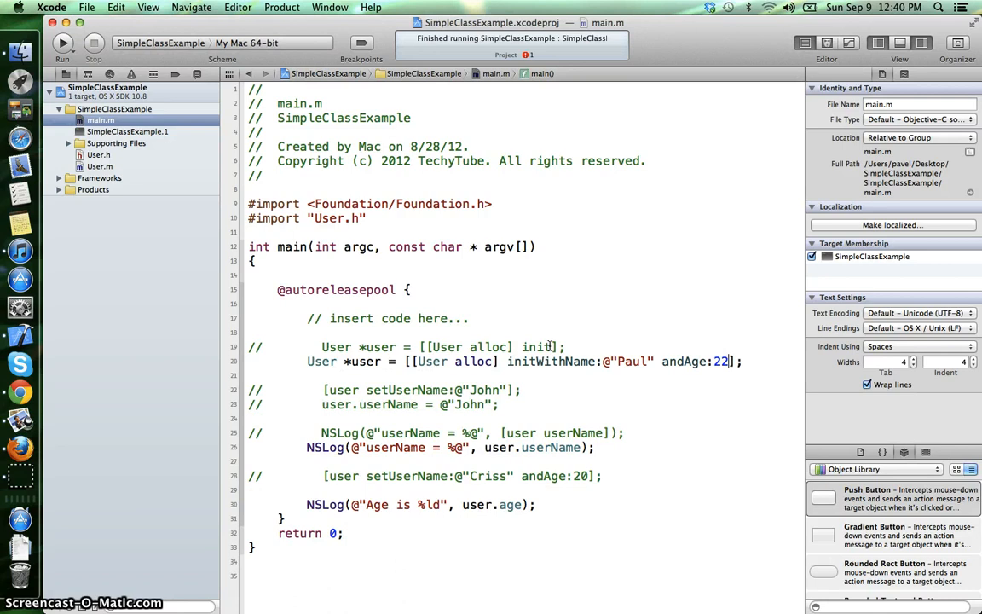
pyautogui.click(62, 43)
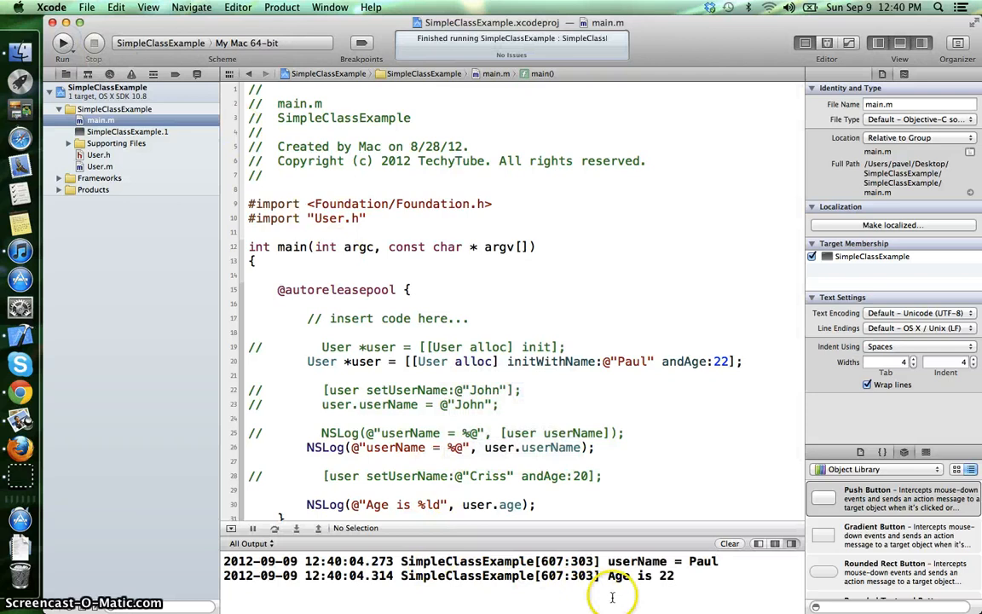